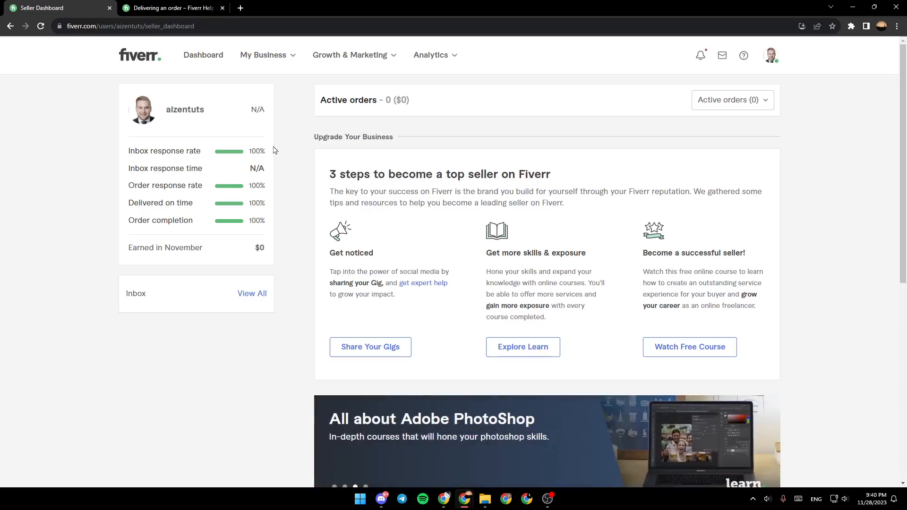
mouse_move(207, 71)
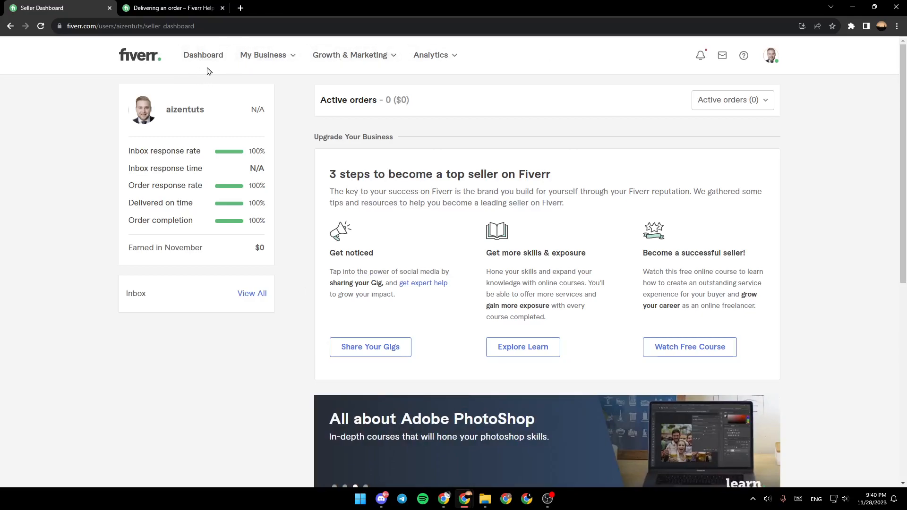
mouse_move(349, 54)
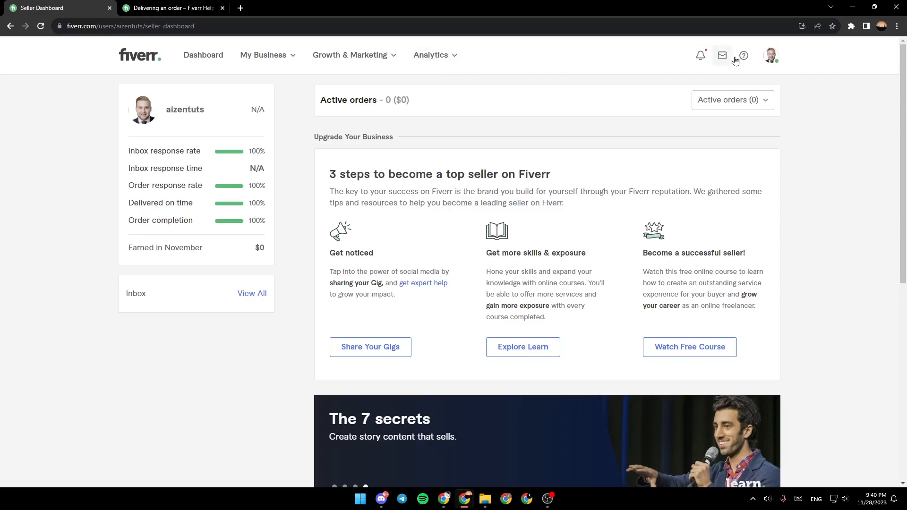
mouse_move(701, 55)
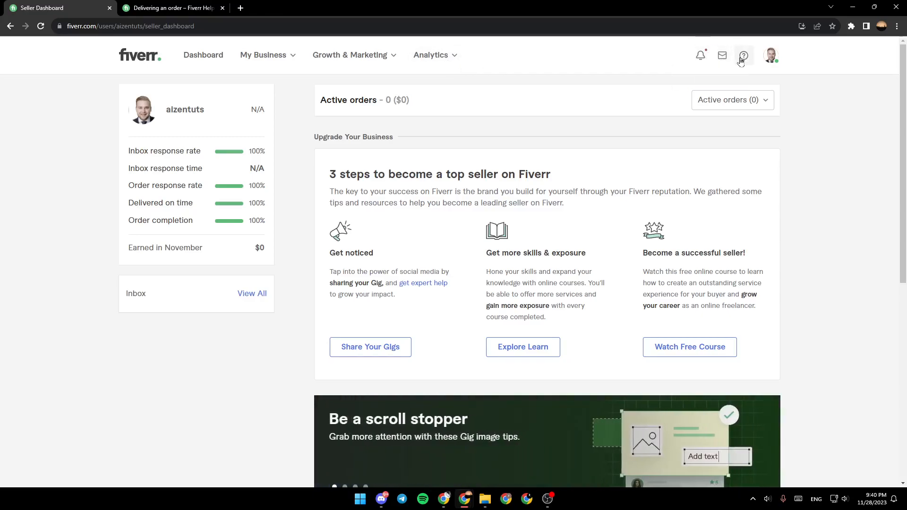
mouse_move(775, 65)
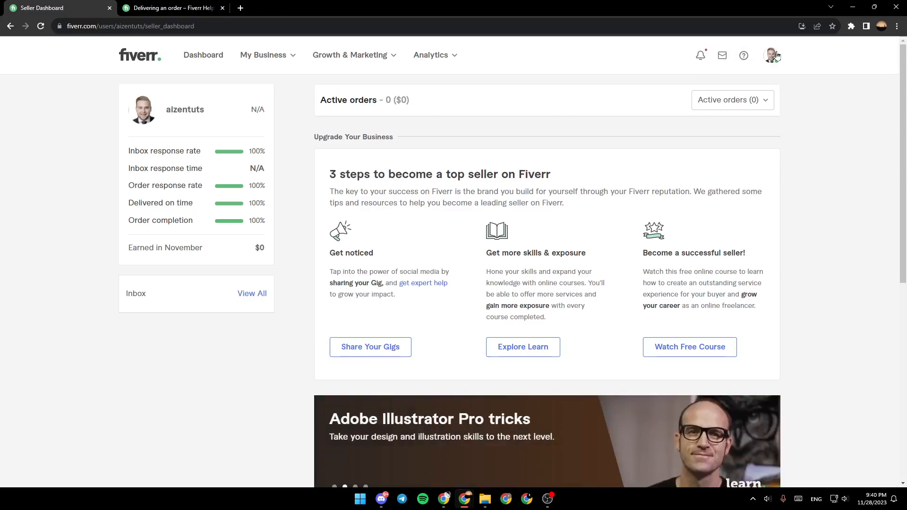
On the seller dashboard, peek at the account menu and order status filter, highlight Active orders, change nothing
click(770, 55)
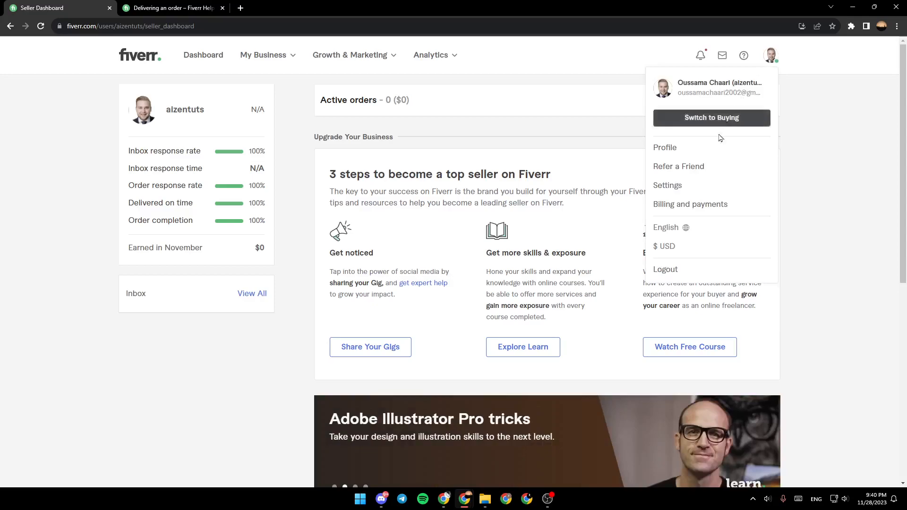
mouse_move(678, 166)
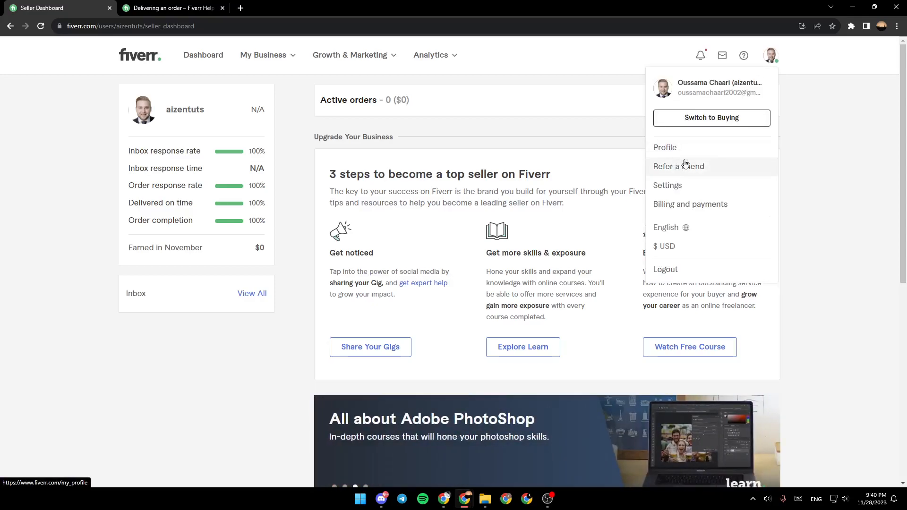
mouse_move(667, 188)
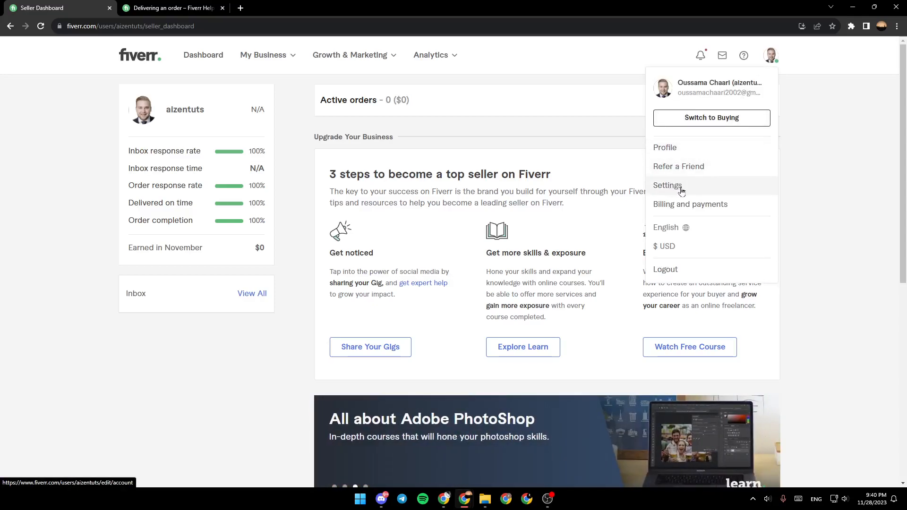
mouse_move(690, 204)
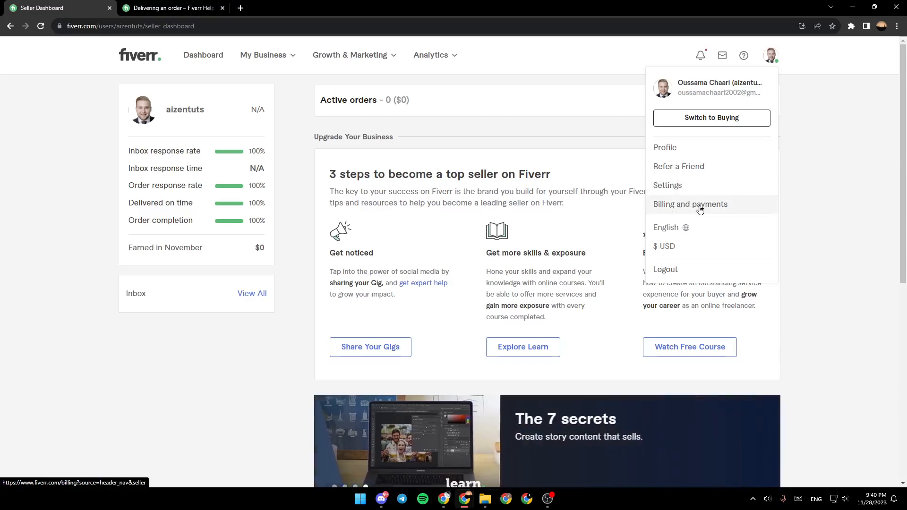
mouse_move(668, 248)
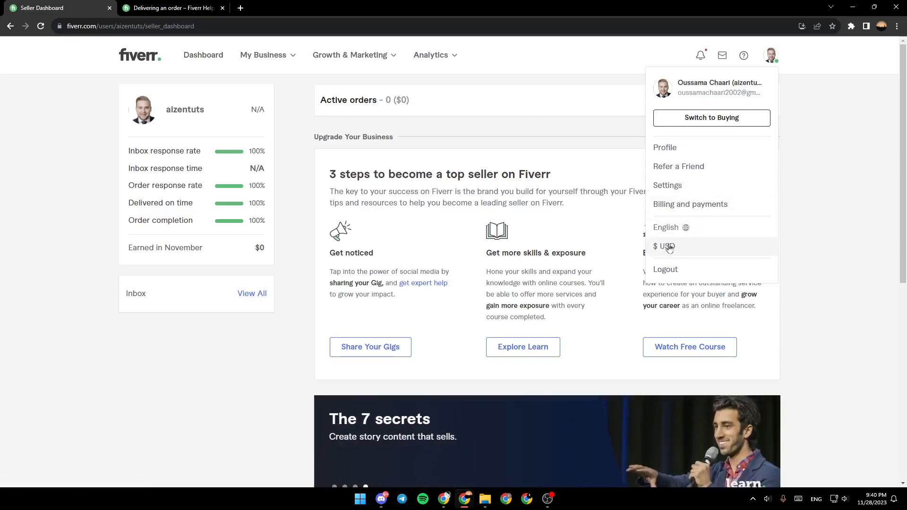
mouse_move(665, 269)
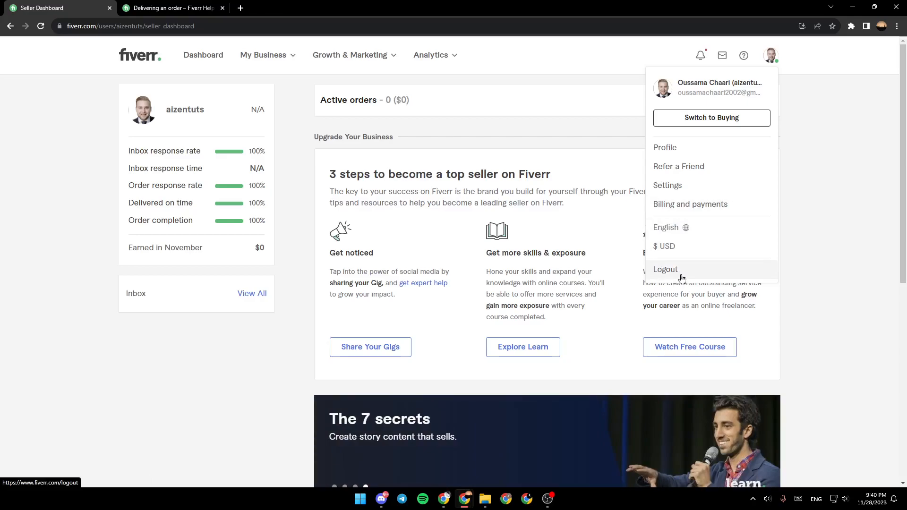
click(803, 239)
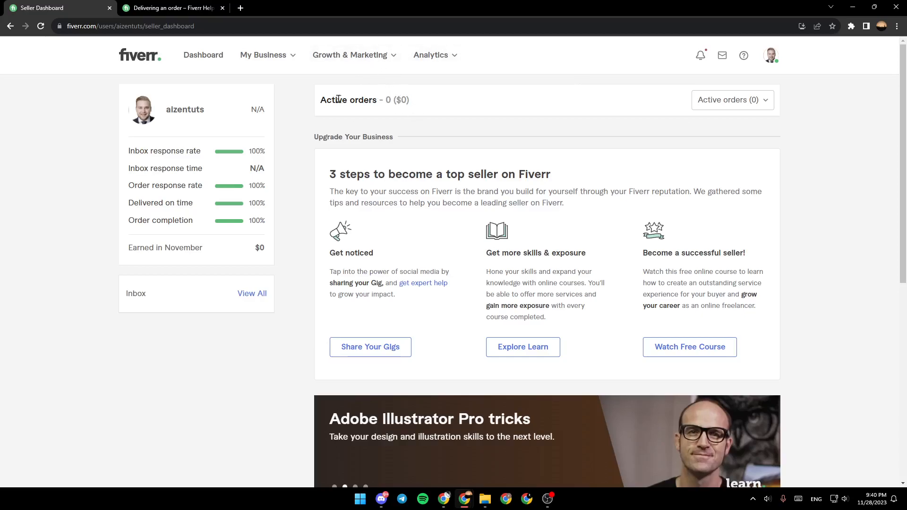
double_click(348, 100)
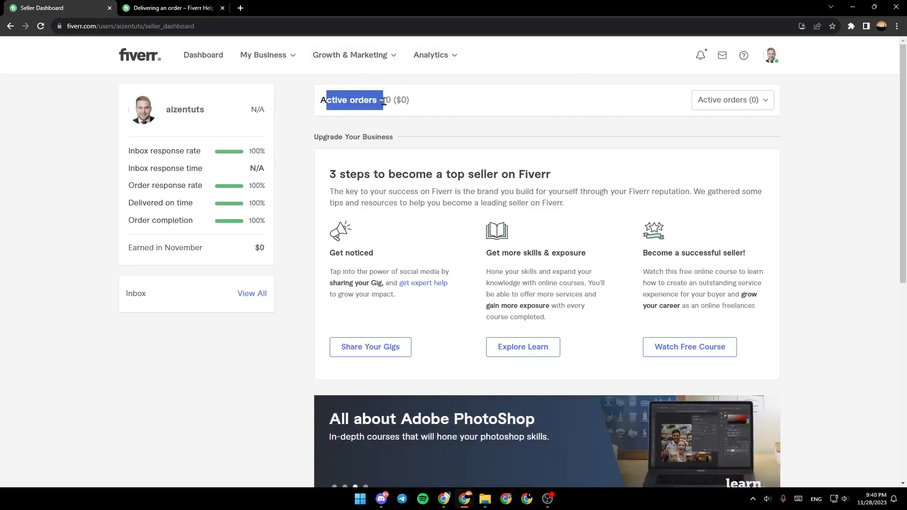
click(732, 100)
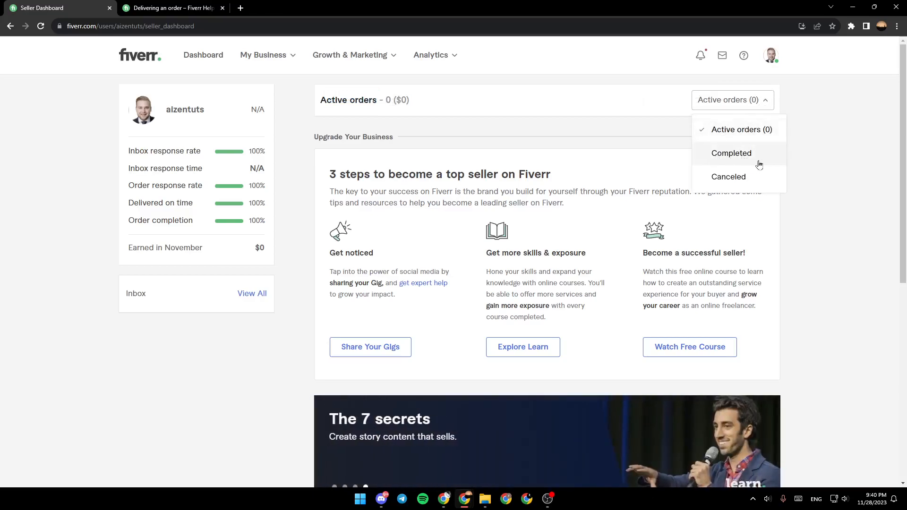
mouse_move(757, 135)
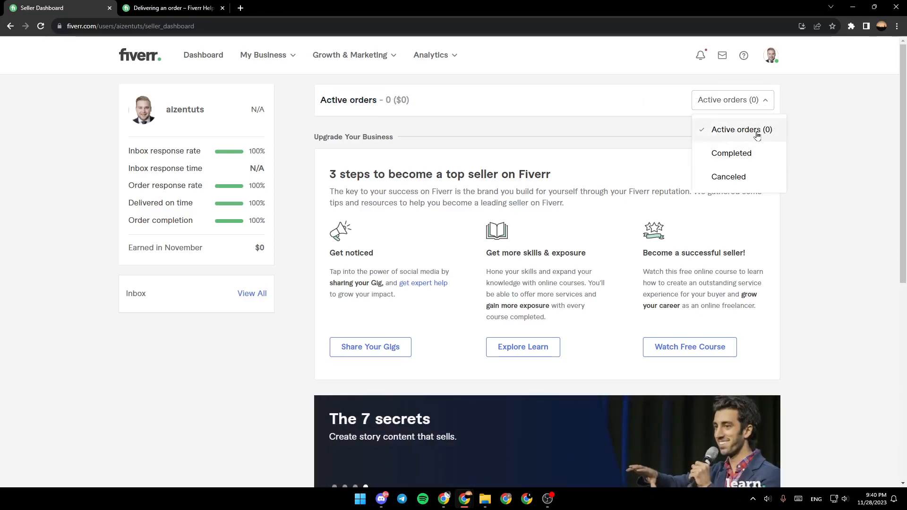
mouse_move(749, 181)
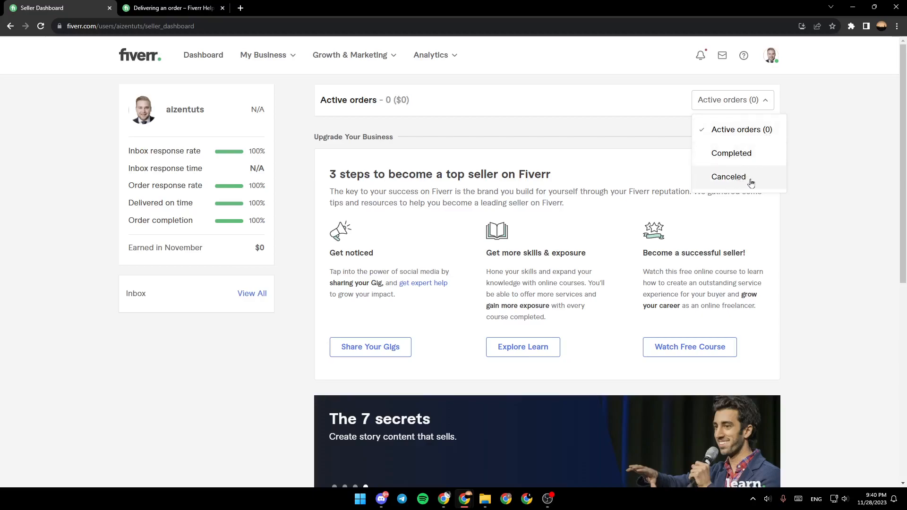
click(547, 129)
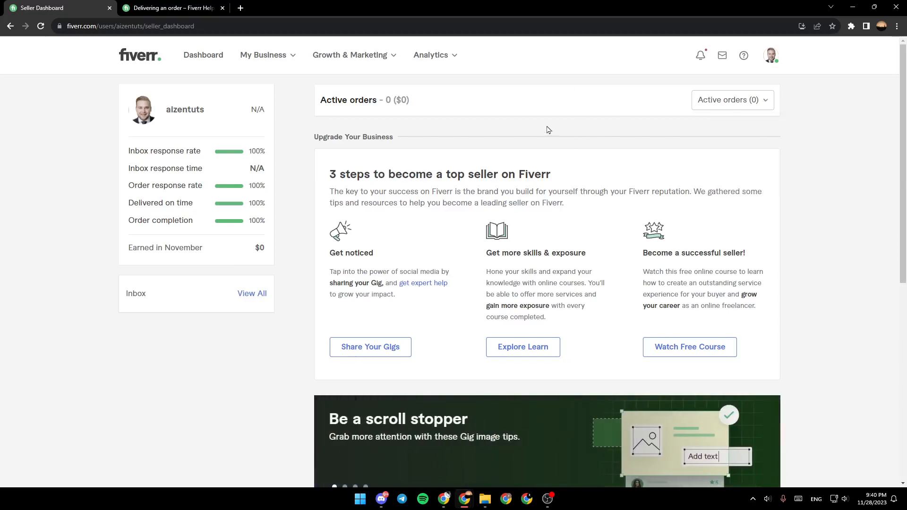
mouse_move(762, 118)
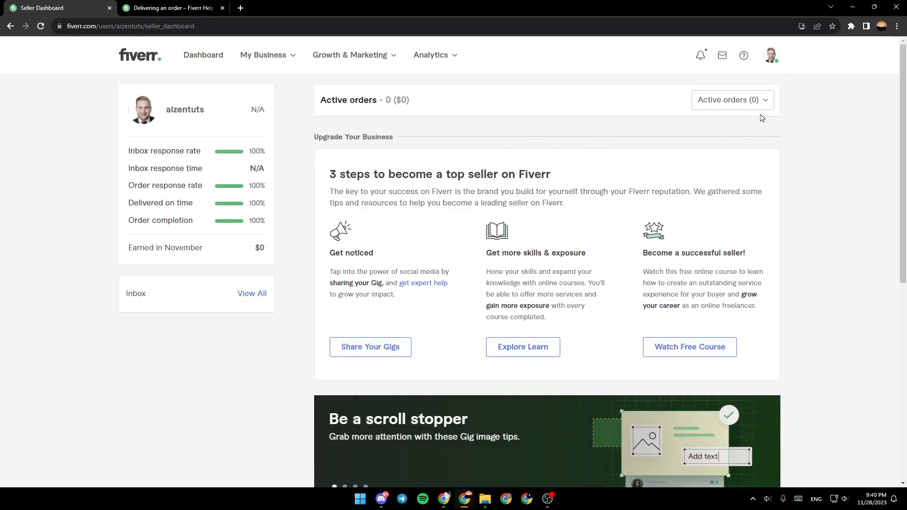
In the Delivering an order article, clear the highlighting and scroll to the four delivery steps
click(171, 7)
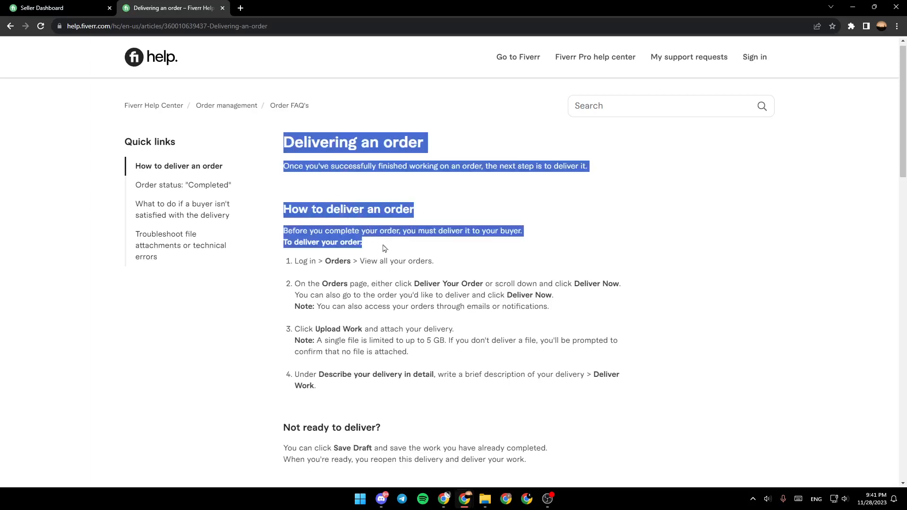
click(504, 194)
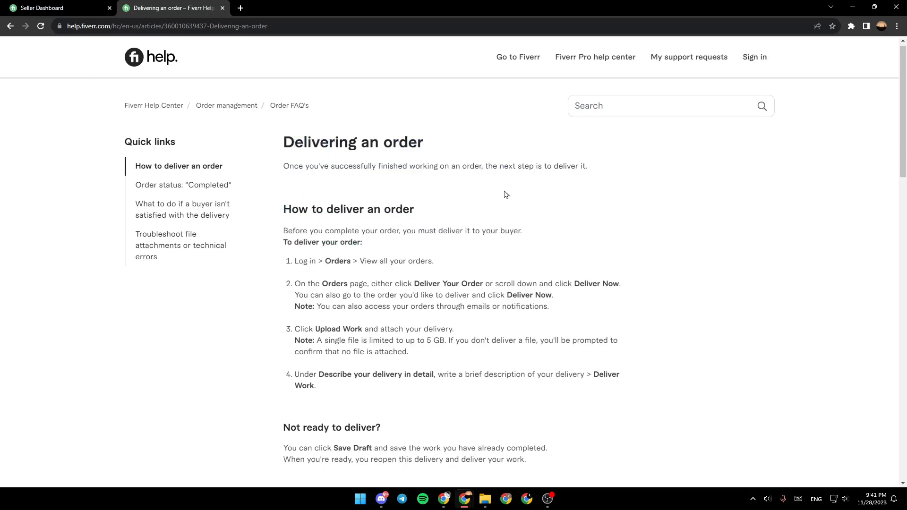
scroll(down, 3)
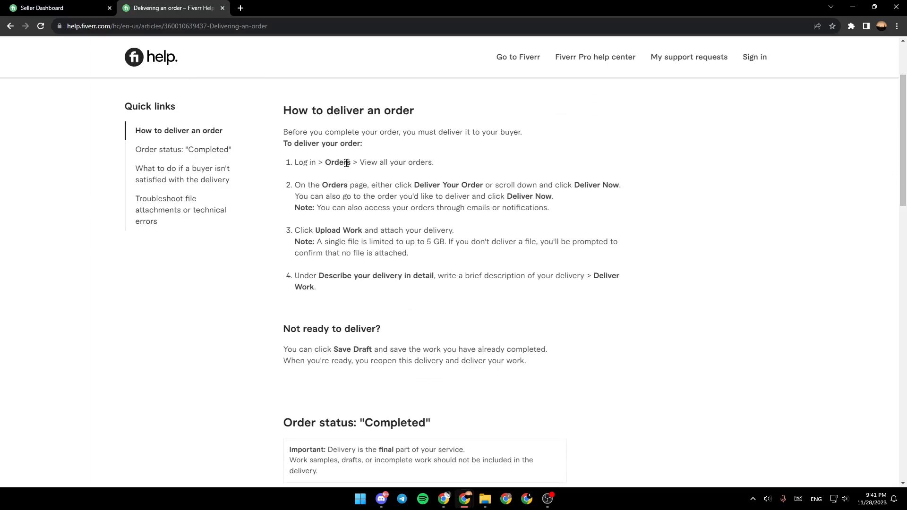
mouse_move(387, 165)
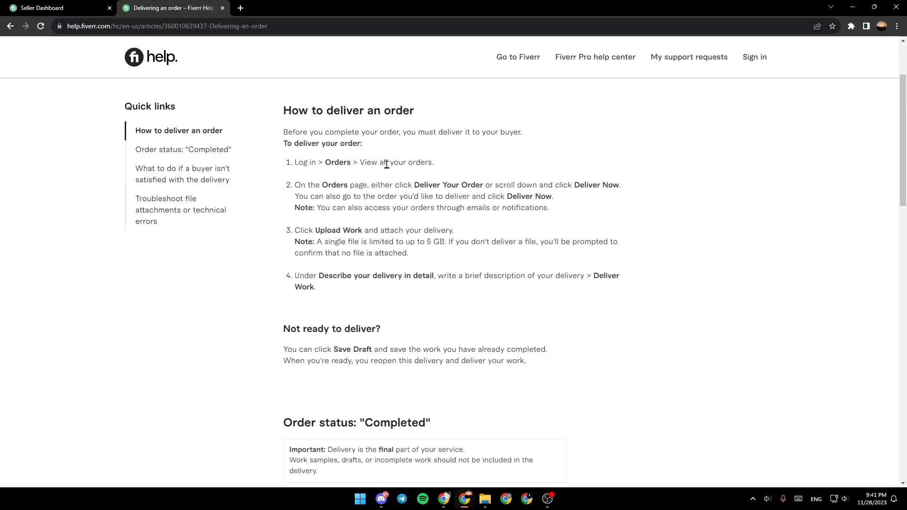
mouse_move(391, 194)
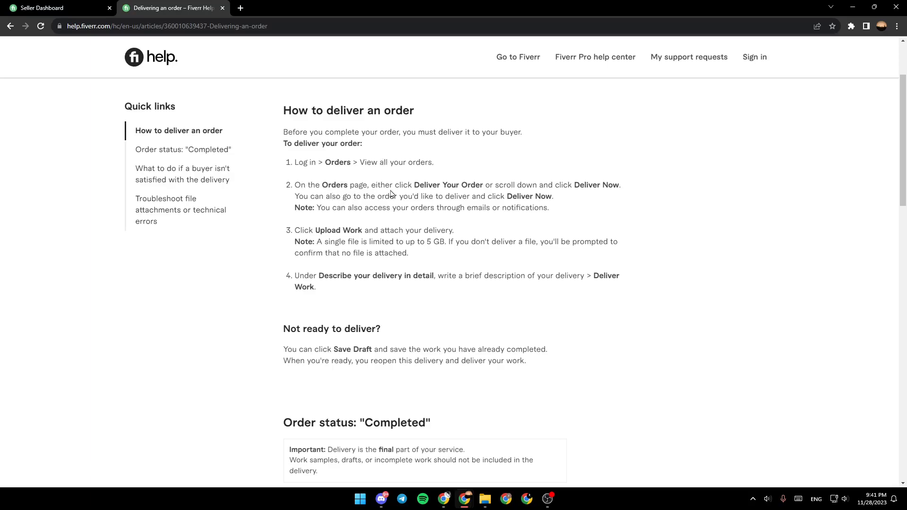
mouse_move(544, 190)
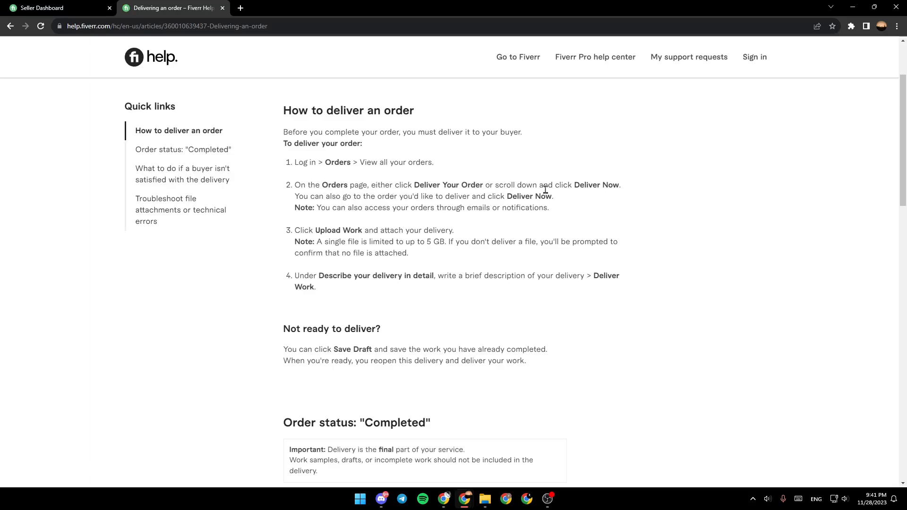
mouse_move(341, 200)
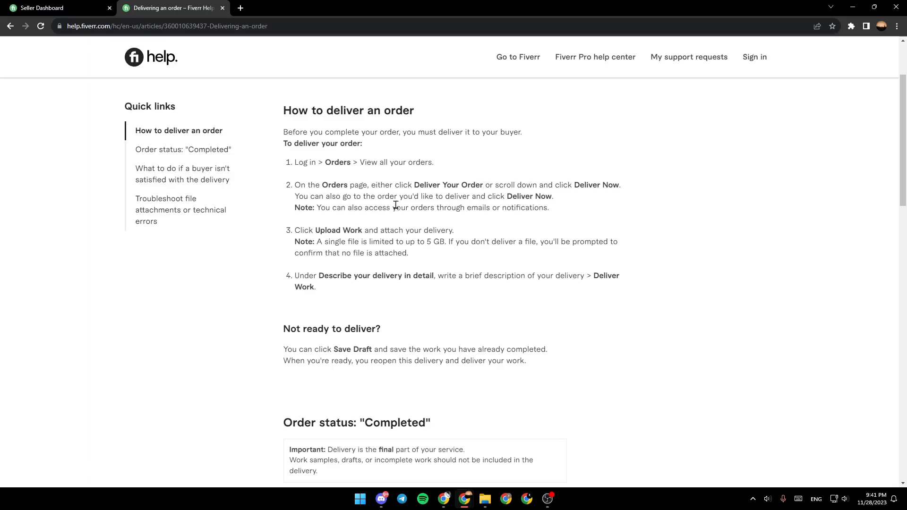
mouse_move(542, 201)
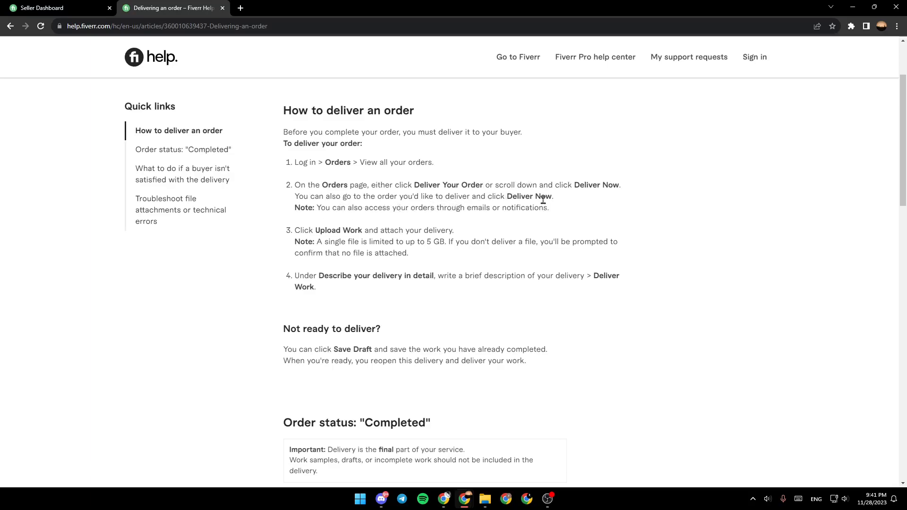
mouse_move(307, 219)
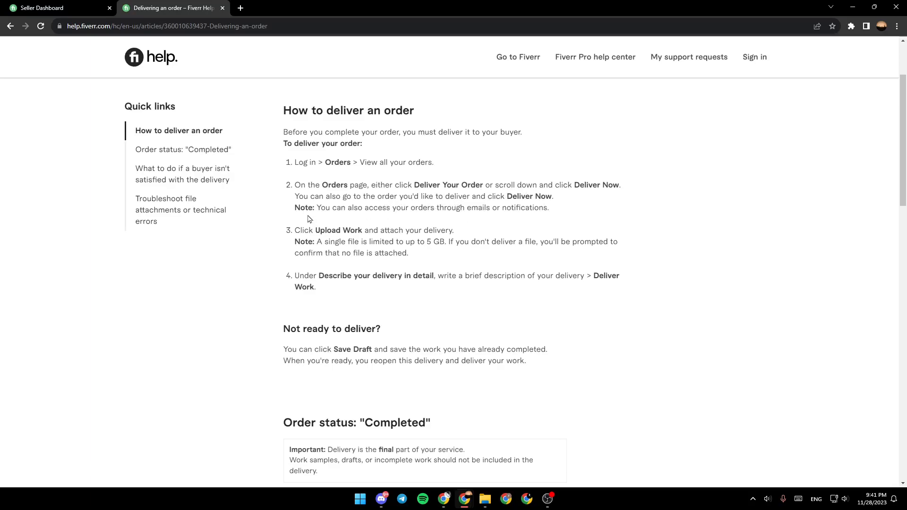
mouse_move(324, 226)
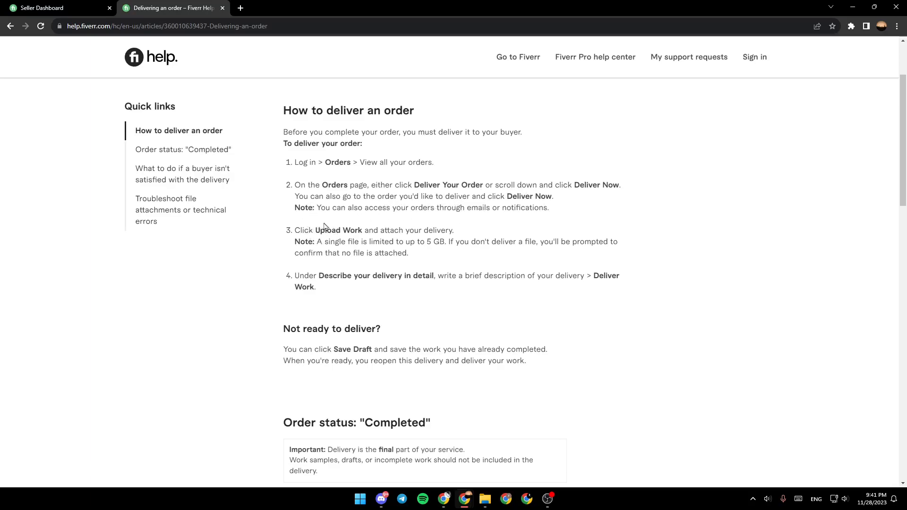
mouse_move(404, 230)
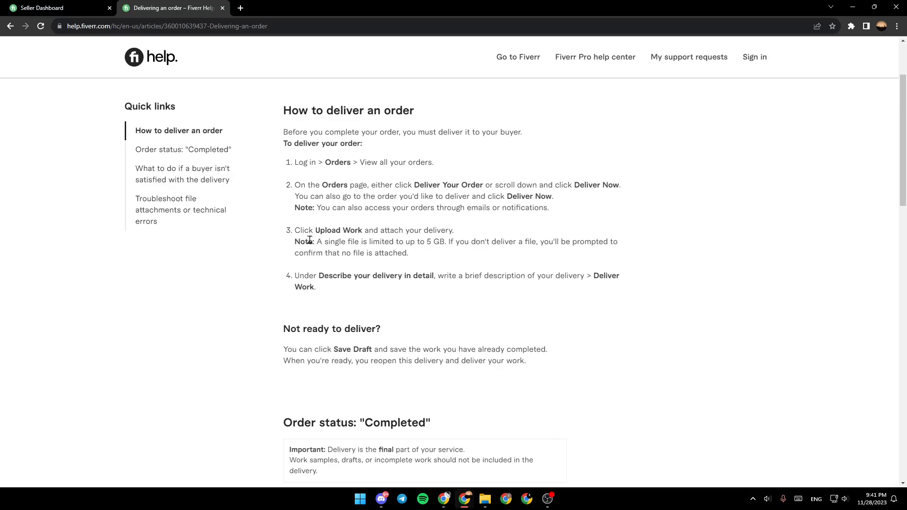
mouse_move(409, 255)
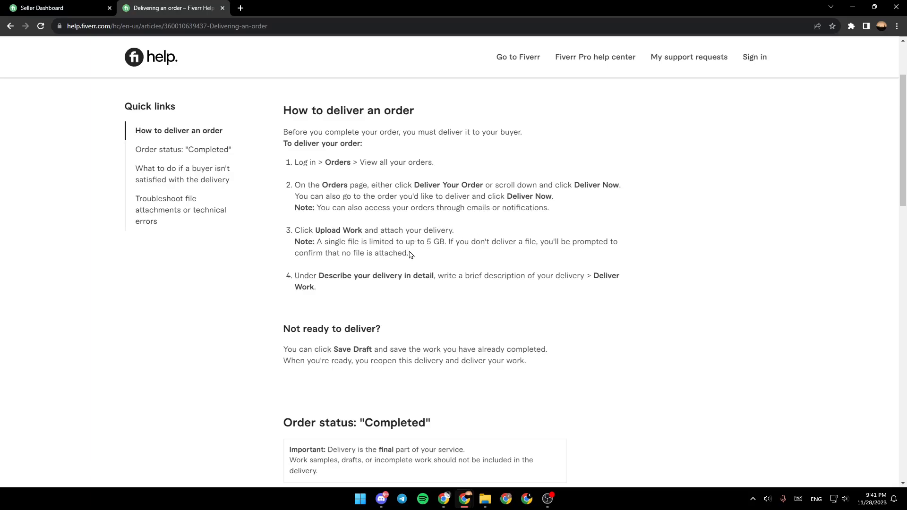
mouse_move(475, 243)
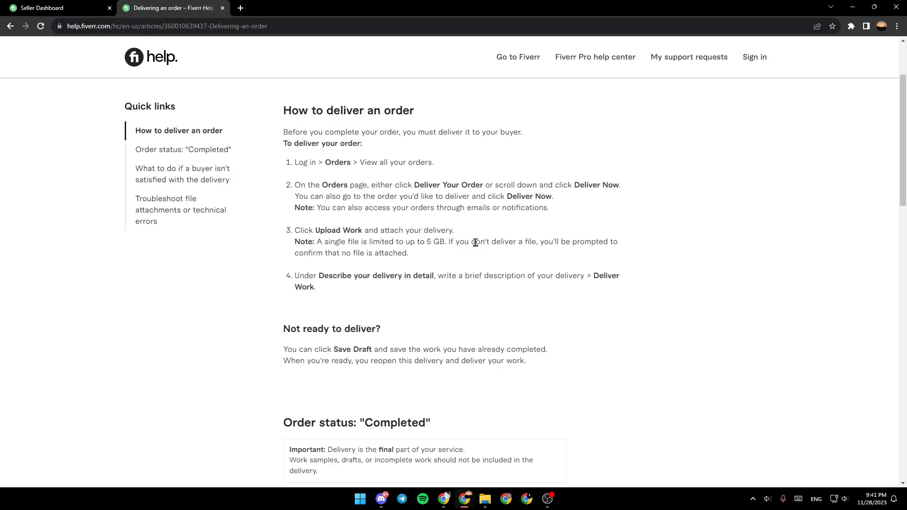
mouse_move(460, 261)
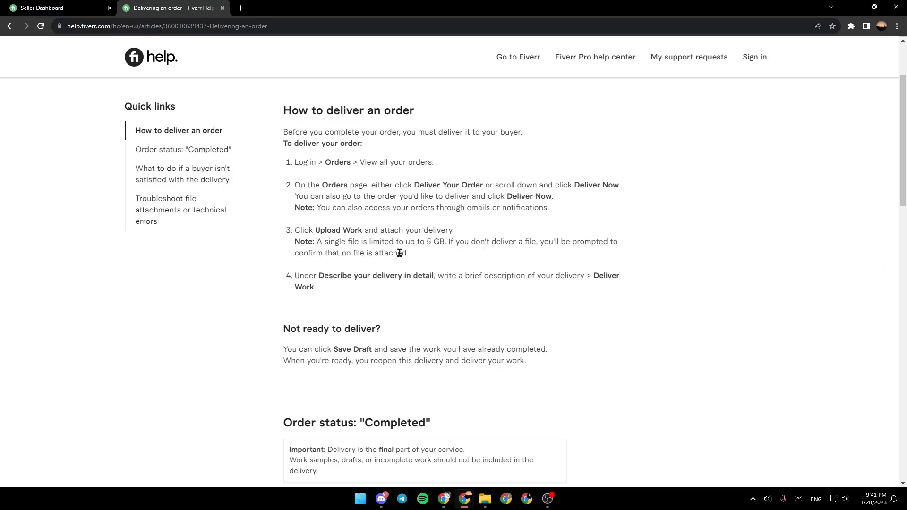
mouse_move(350, 280)
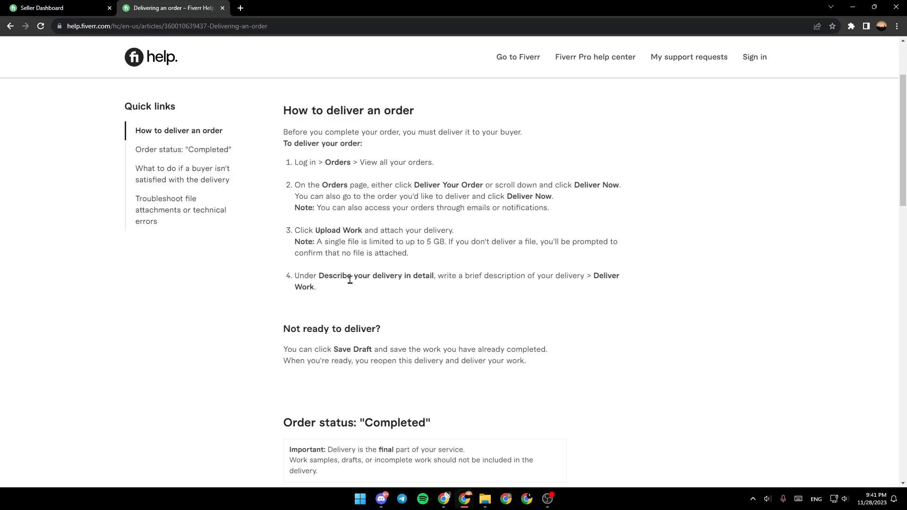
mouse_move(430, 278)
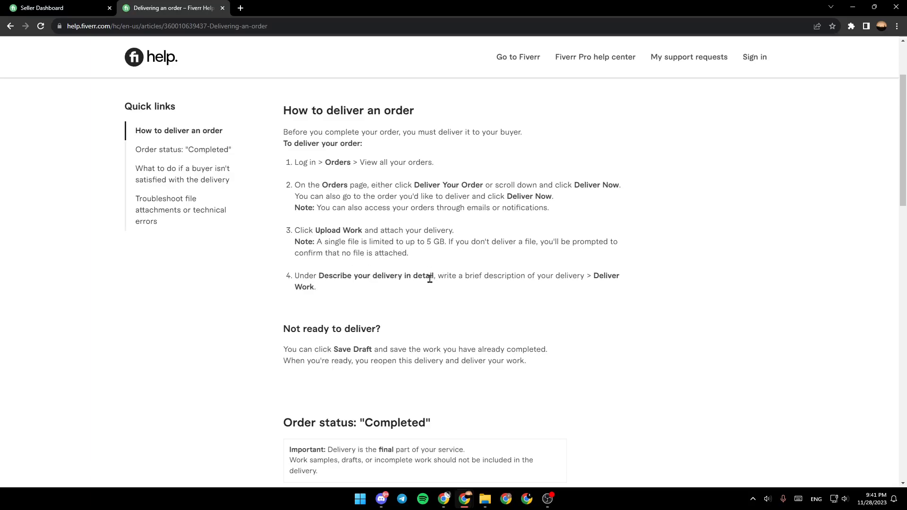
mouse_move(528, 278)
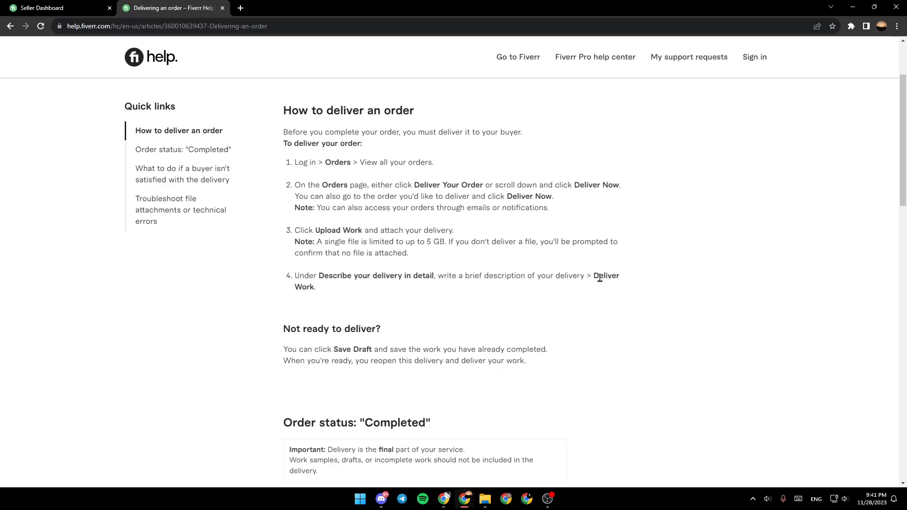
mouse_move(355, 284)
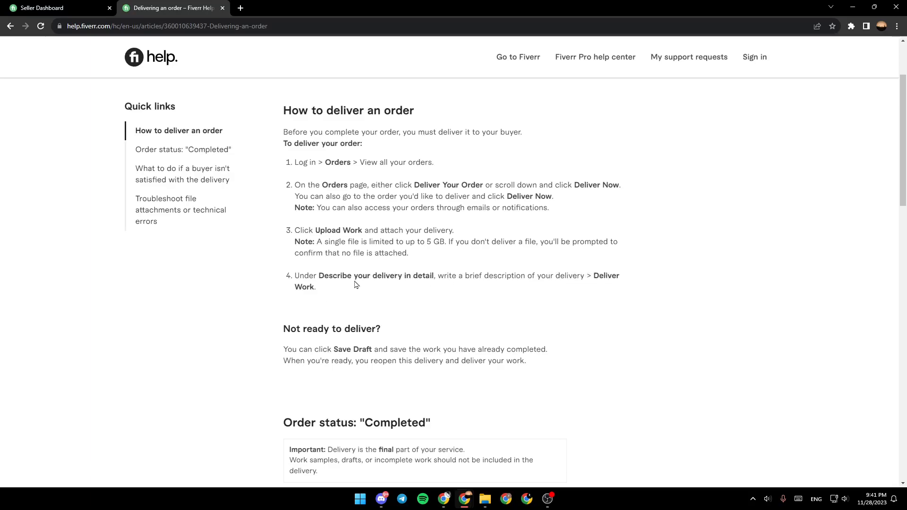